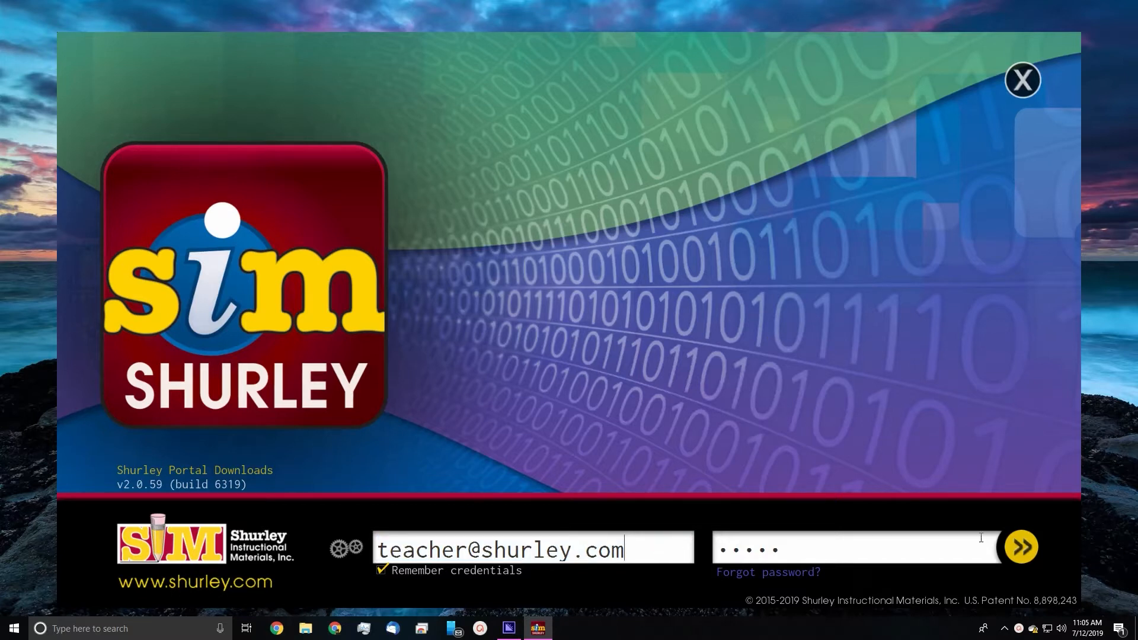
# Sign in with saved teacher credentials and enter Classroom Administration
pyautogui.click(1021, 547)
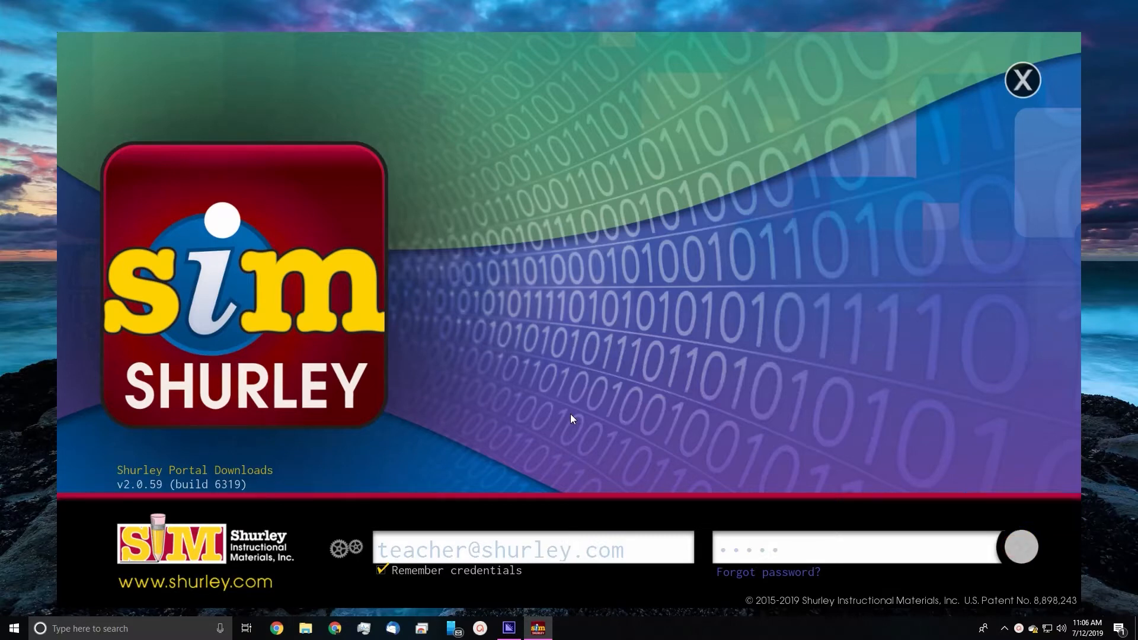
pyautogui.click(1019, 547)
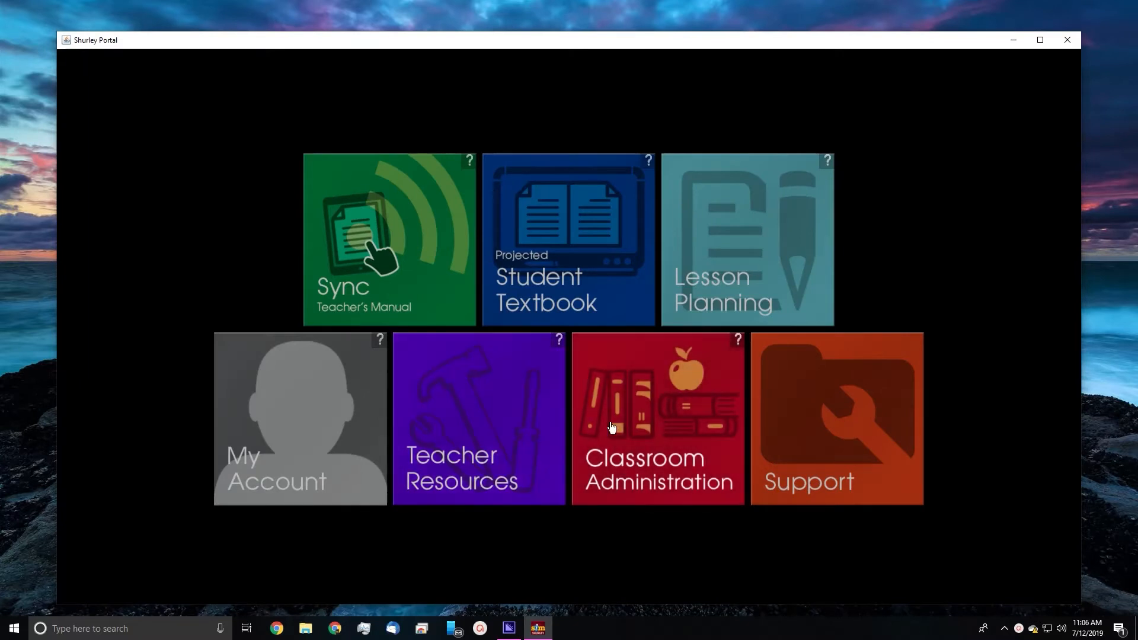
pyautogui.moveTo(633, 427)
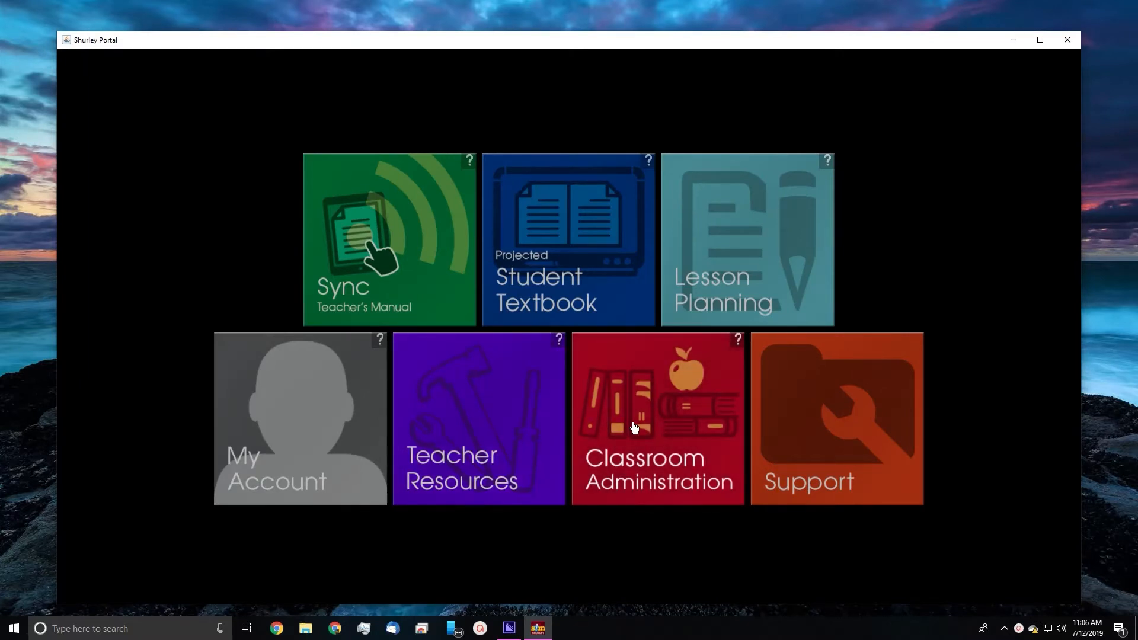
pyautogui.click(657, 419)
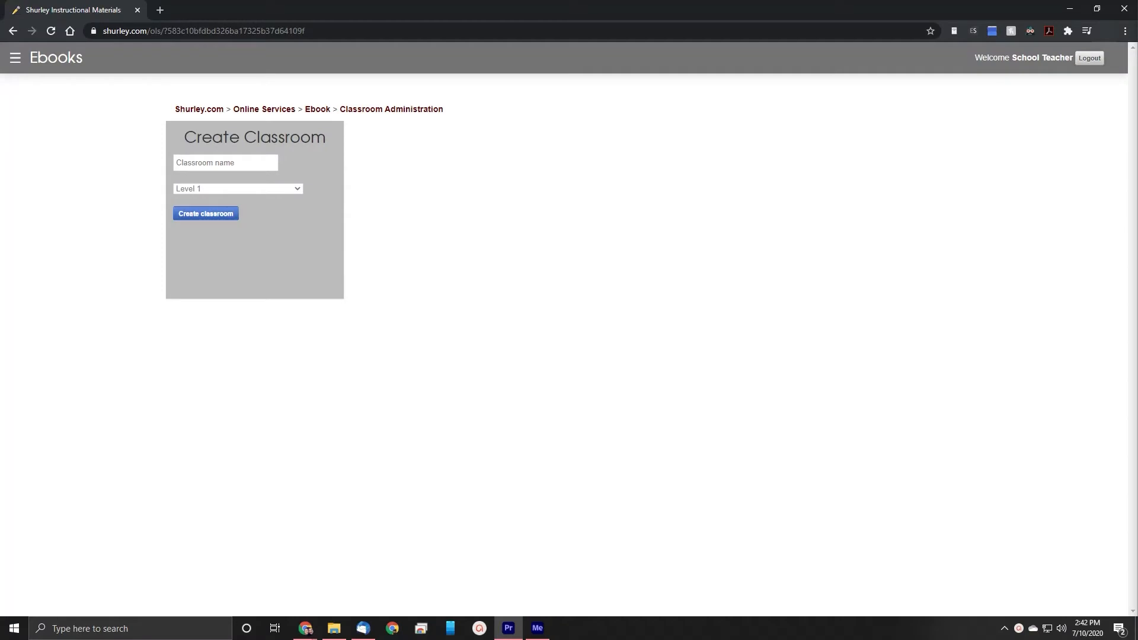
pyautogui.moveTo(528, 223)
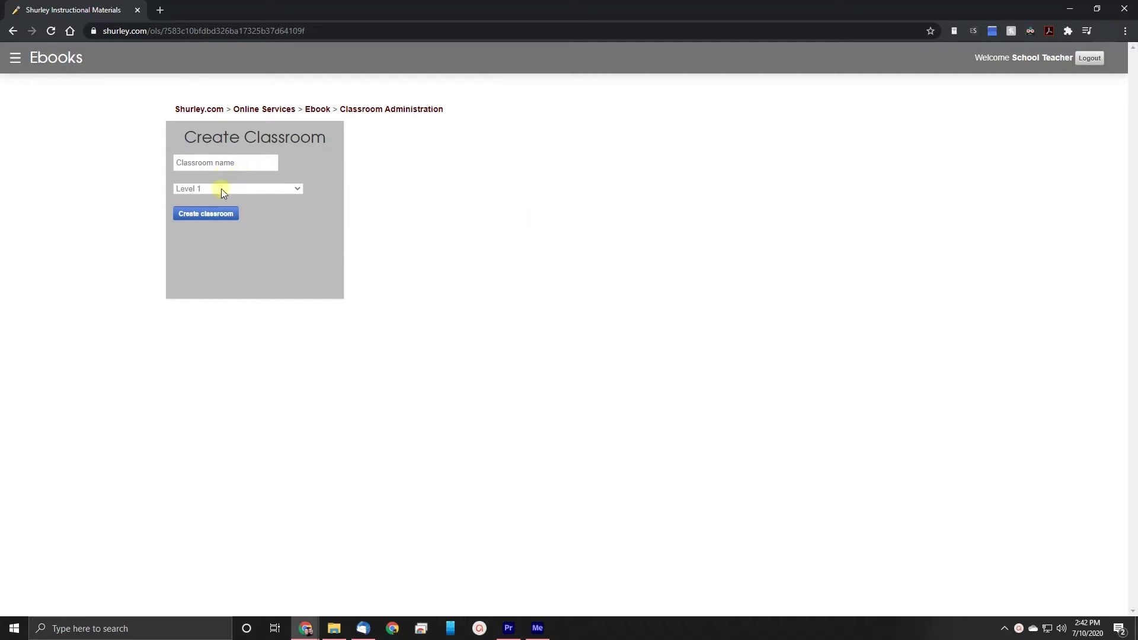
# Create a Level 1 classroom named 'class 1' with no students
pyautogui.click(238, 188)
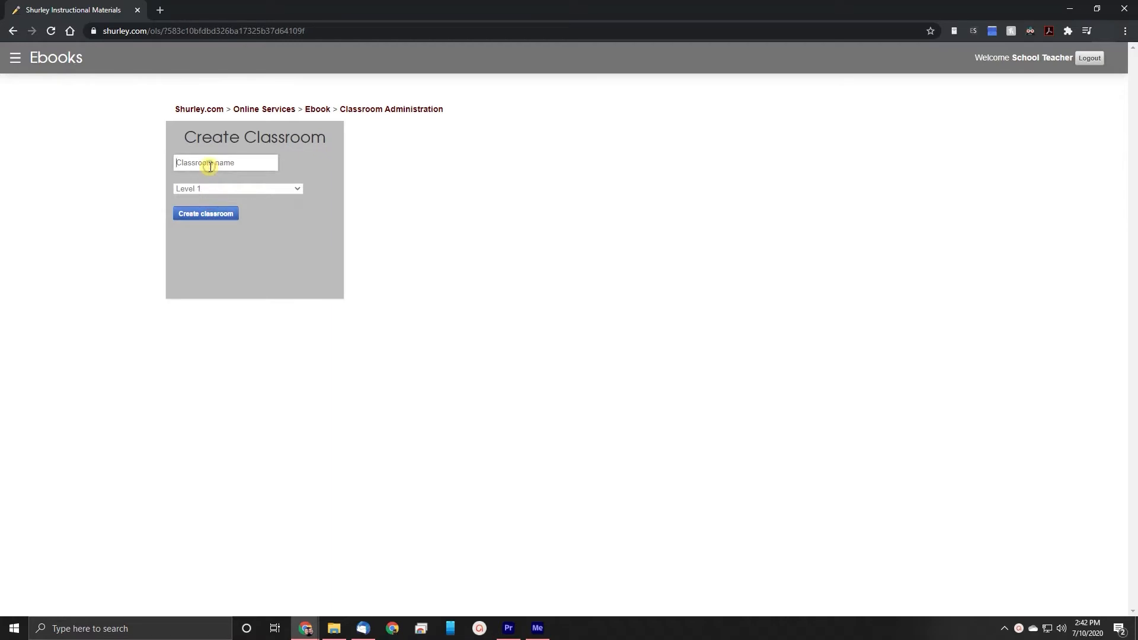
pyautogui.write('class 1')
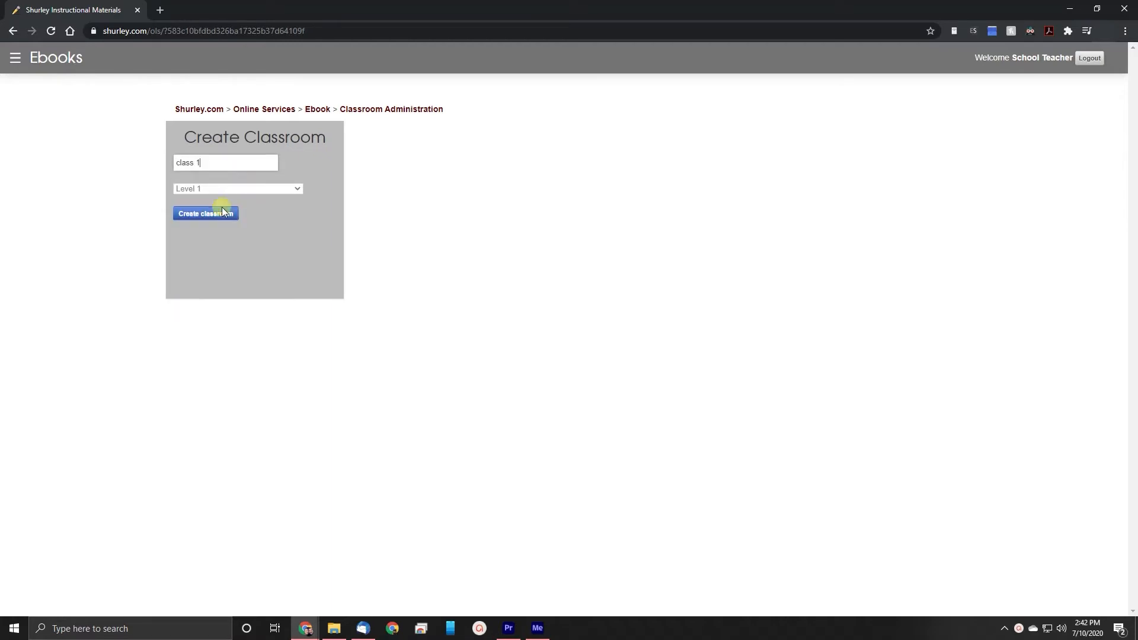
pyautogui.click(205, 212)
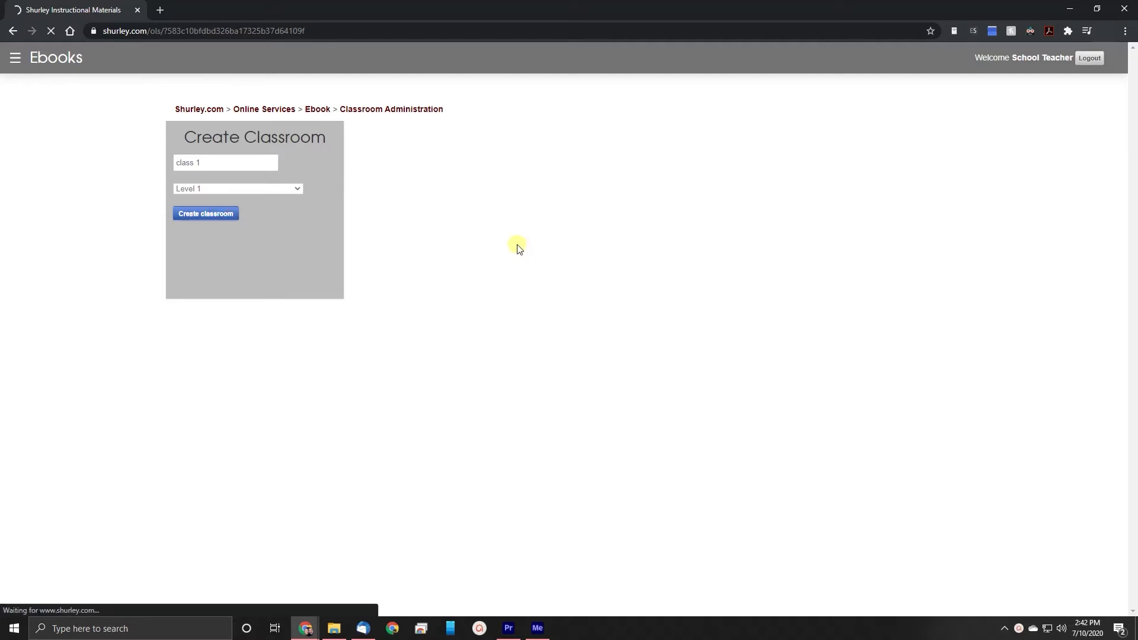
pyautogui.click(205, 212)
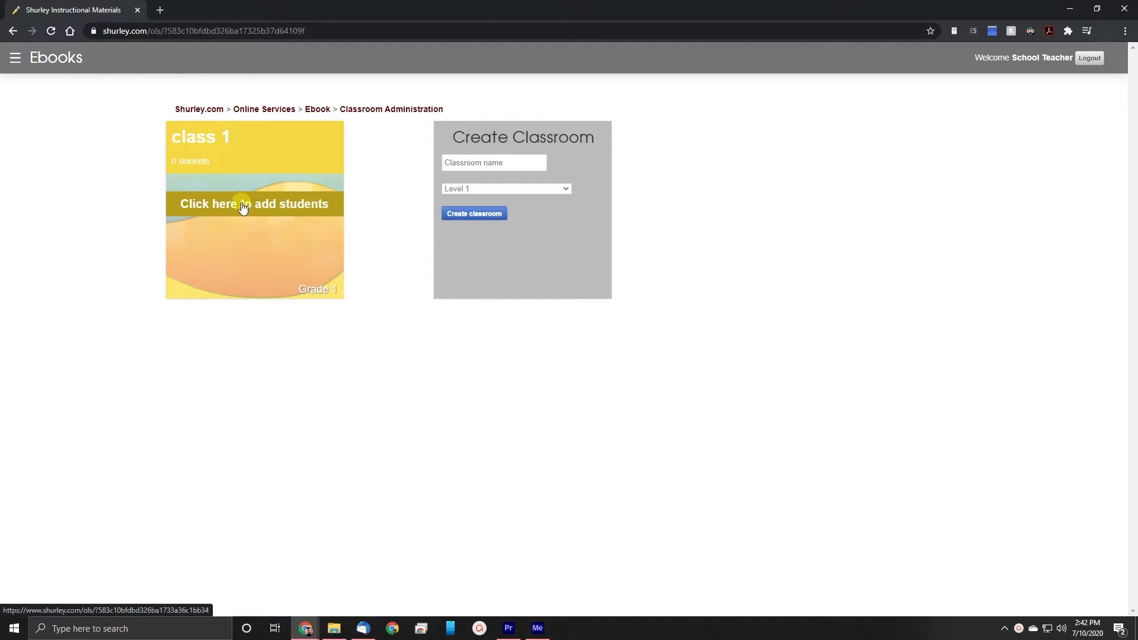
# Add six students (Student1-Student6) to class 1, each with its own access code
pyautogui.click(253, 204)
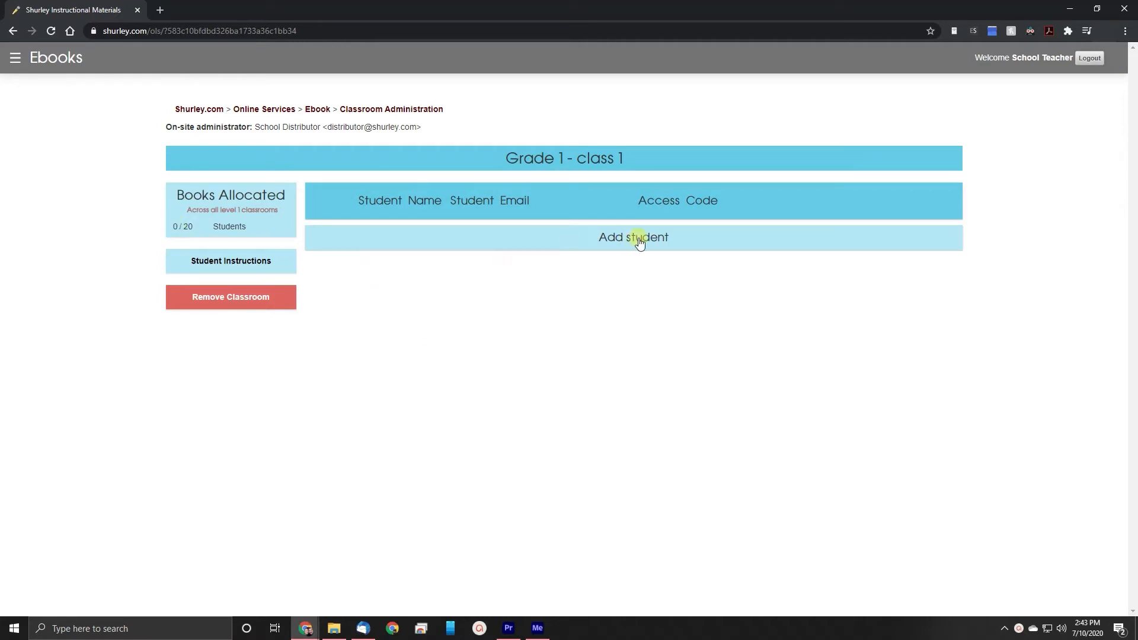
pyautogui.click(633, 237)
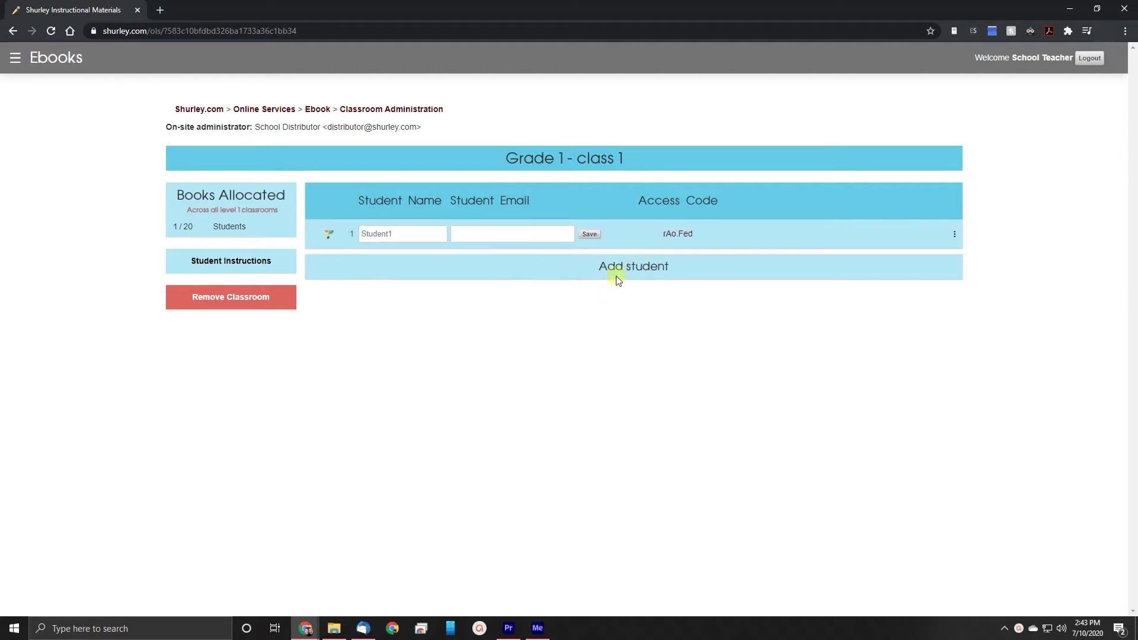
pyautogui.click(633, 267)
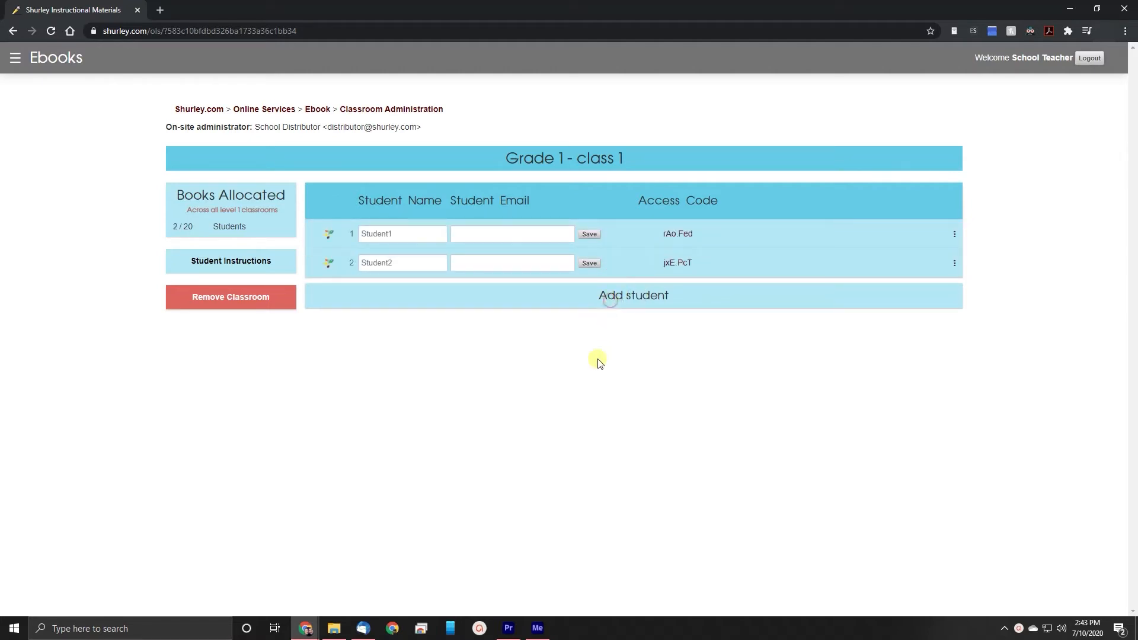
pyautogui.click(632, 296)
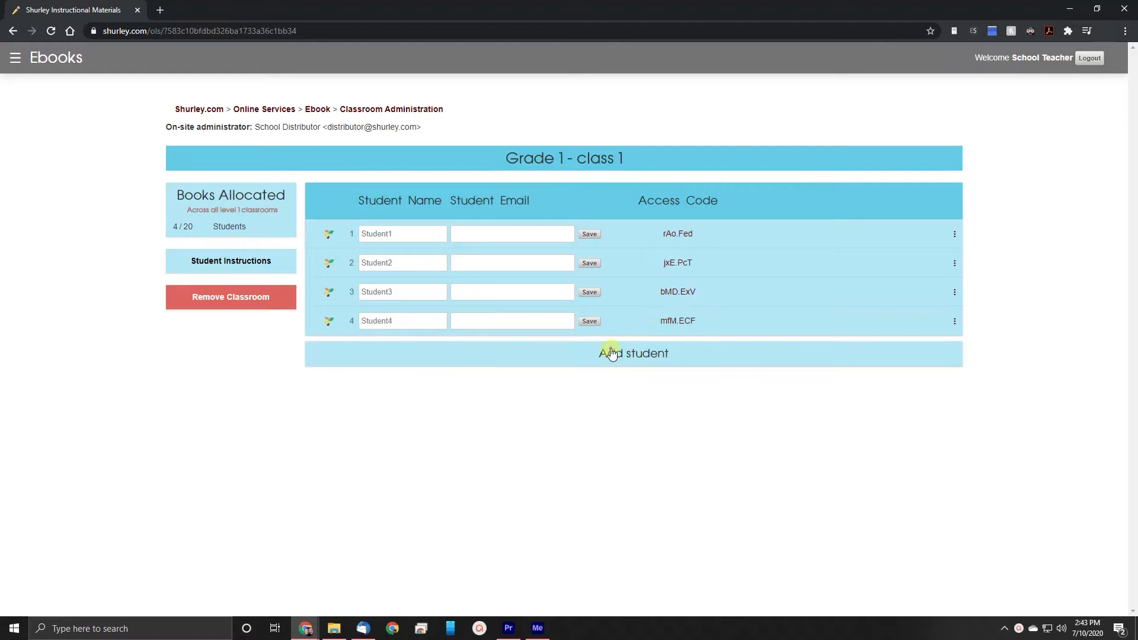
pyautogui.click(632, 353)
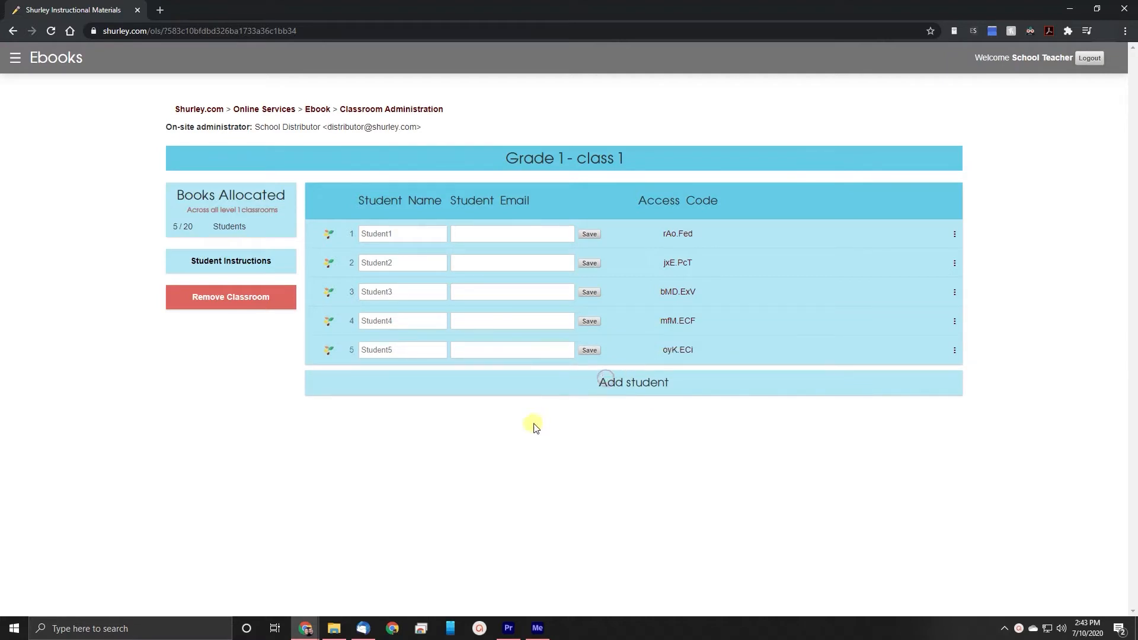
pyautogui.click(632, 382)
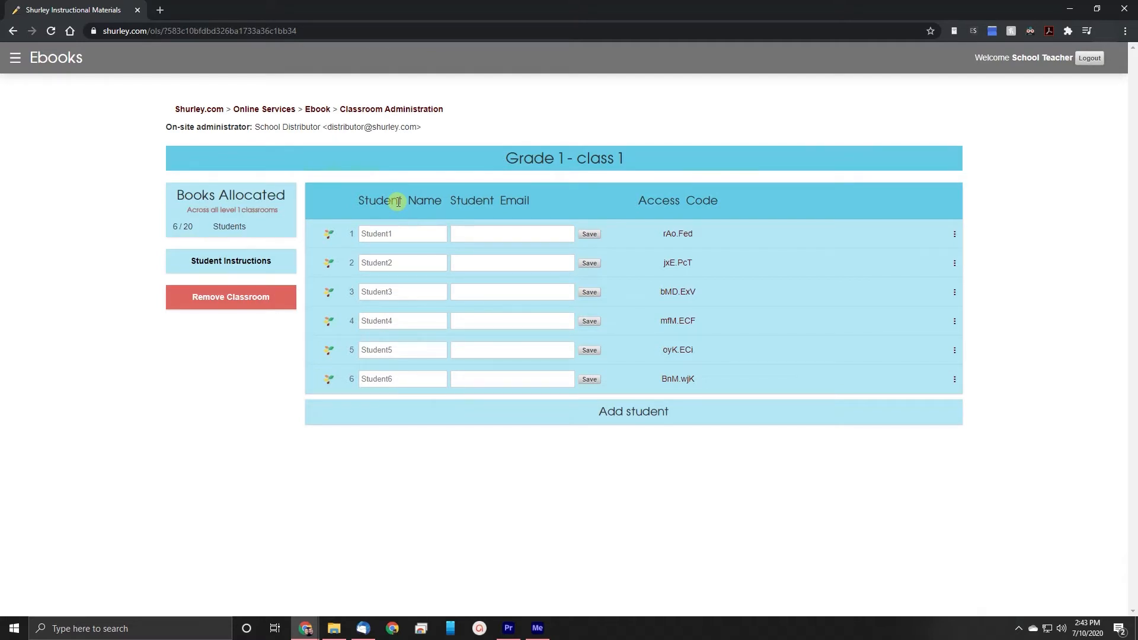
pyautogui.moveTo(482, 201)
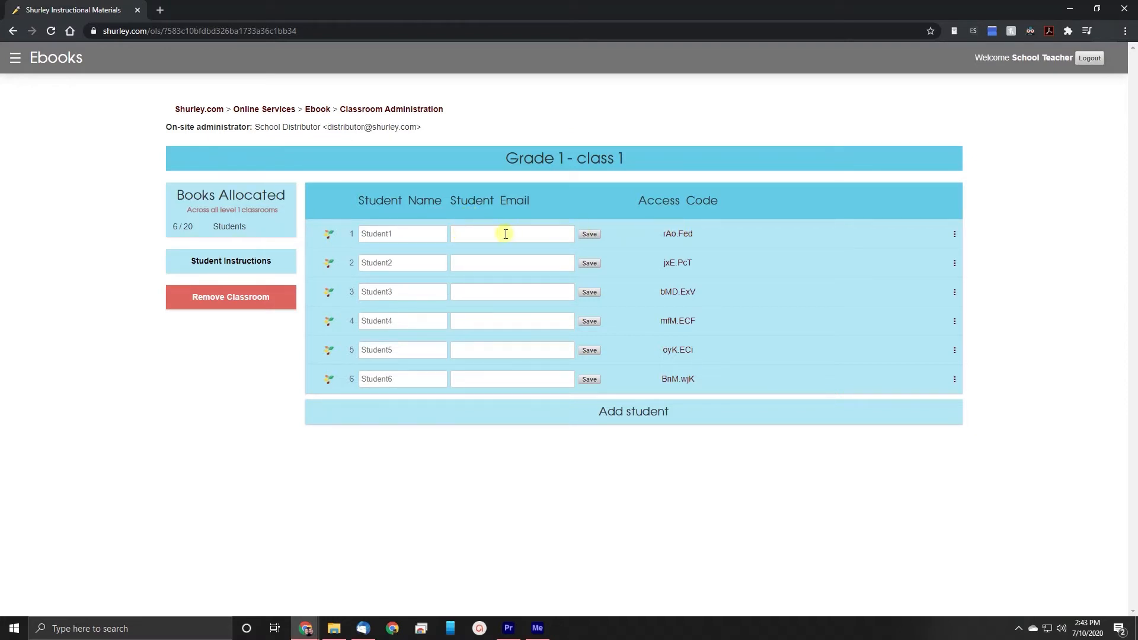
pyautogui.moveTo(705, 237)
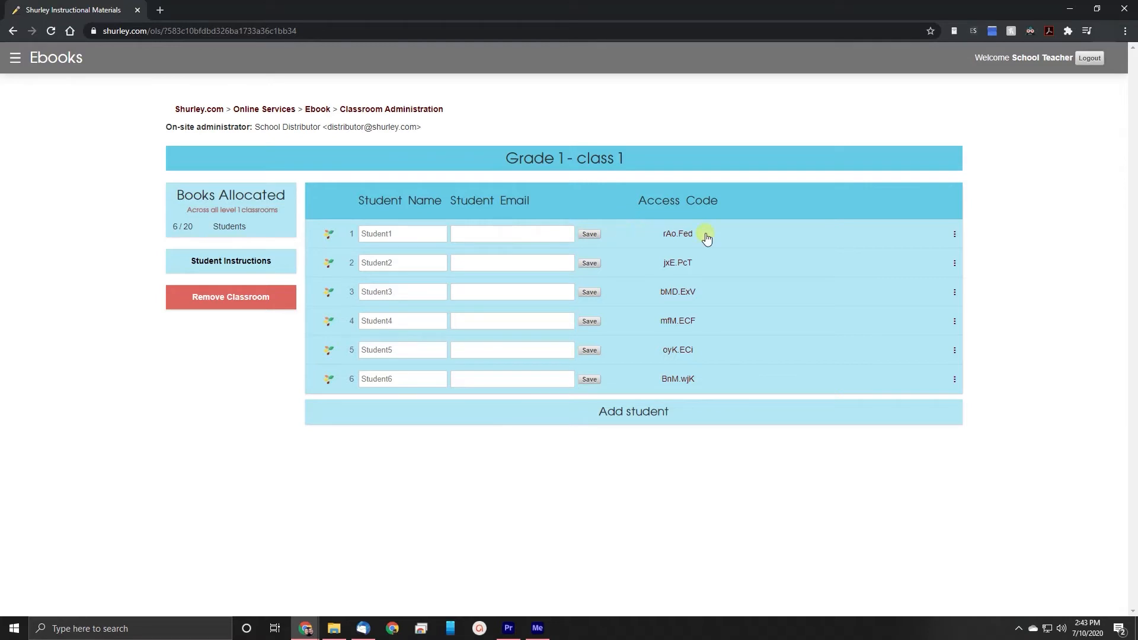
pyautogui.moveTo(735, 237)
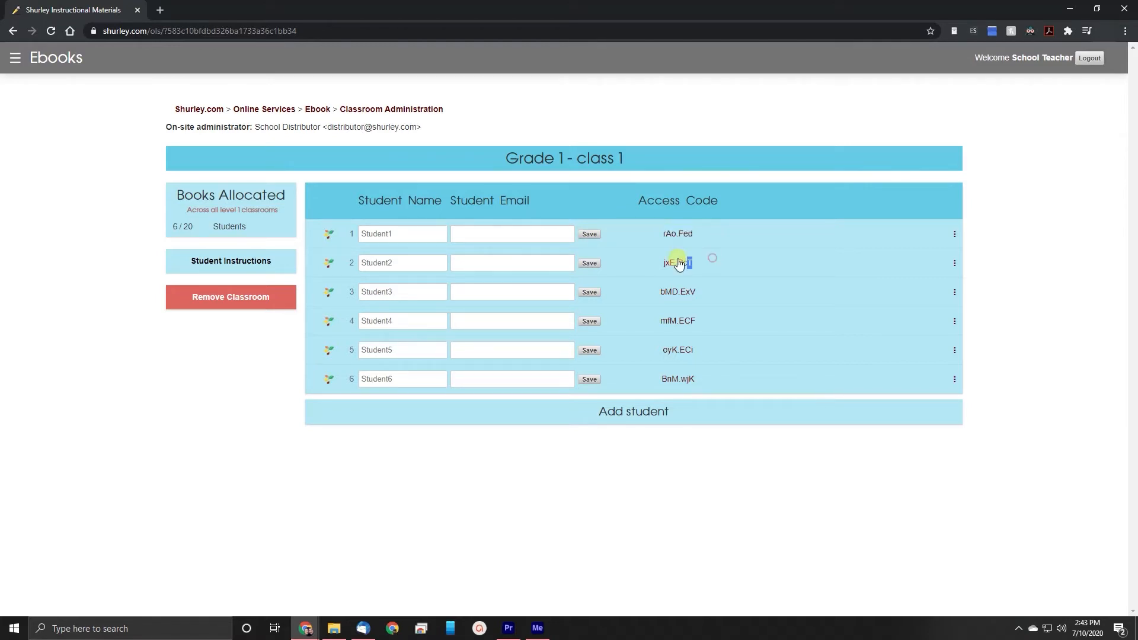
# Expand Student1's row to show remove, resend, reset options and Jun 30 2025 expiry
pyautogui.doubleClick(677, 292)
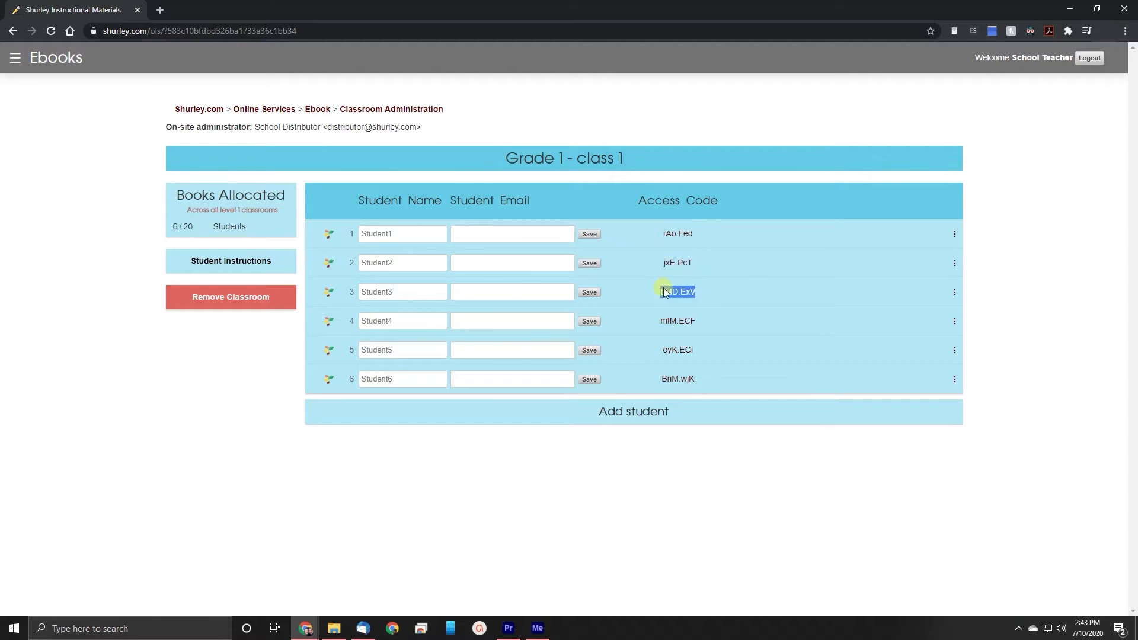
pyautogui.moveTo(716, 321)
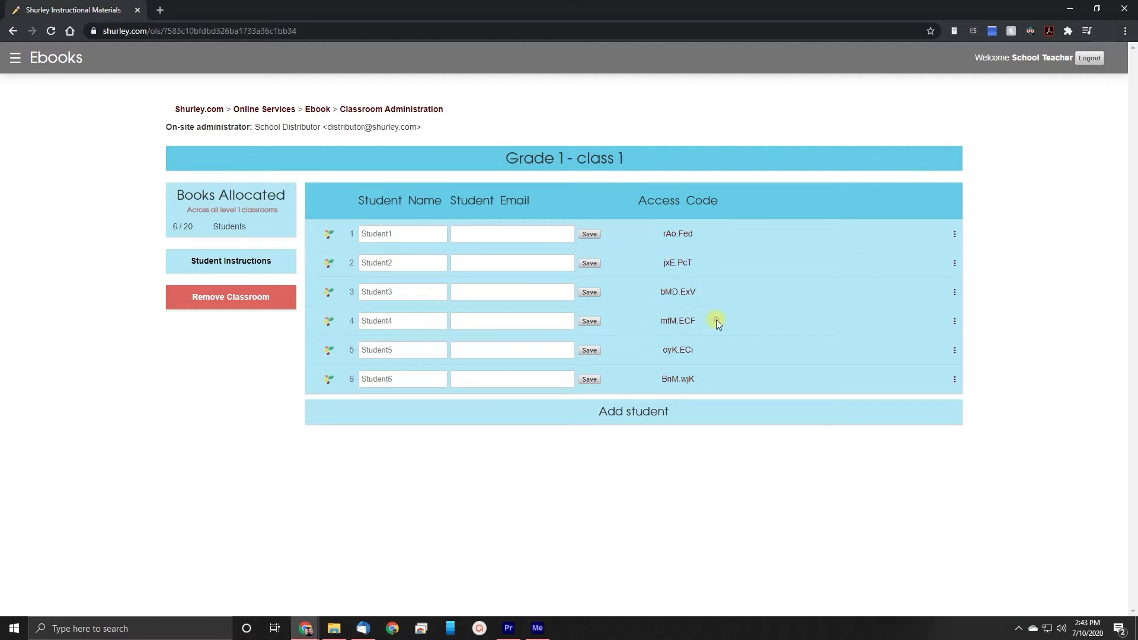
pyautogui.moveTo(707, 287)
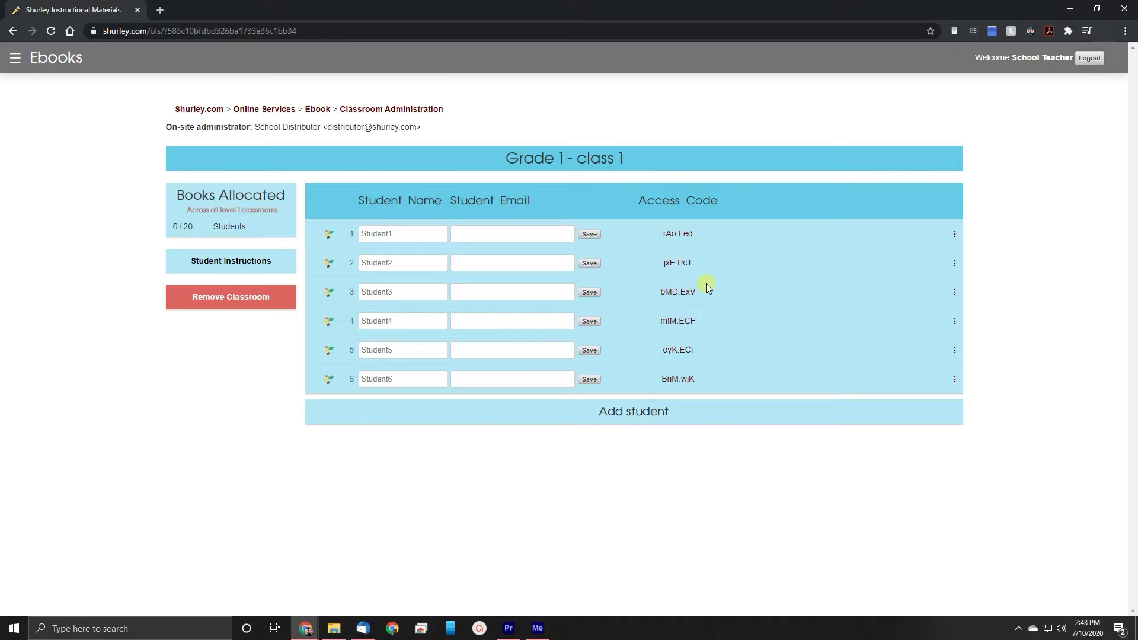
pyautogui.moveTo(707, 269)
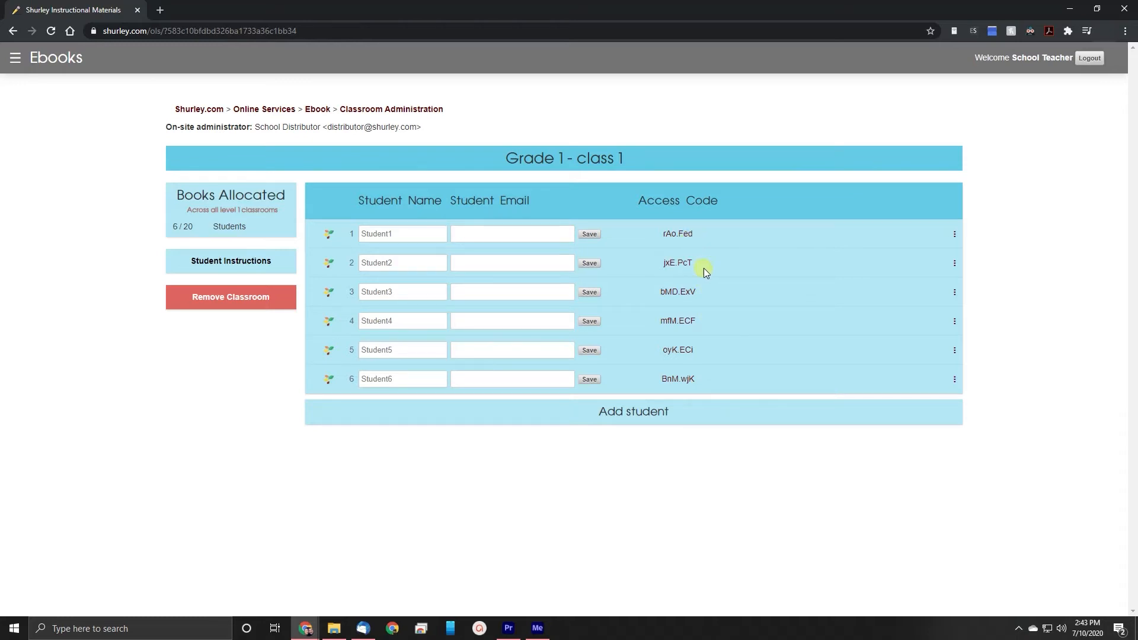
pyautogui.click(955, 234)
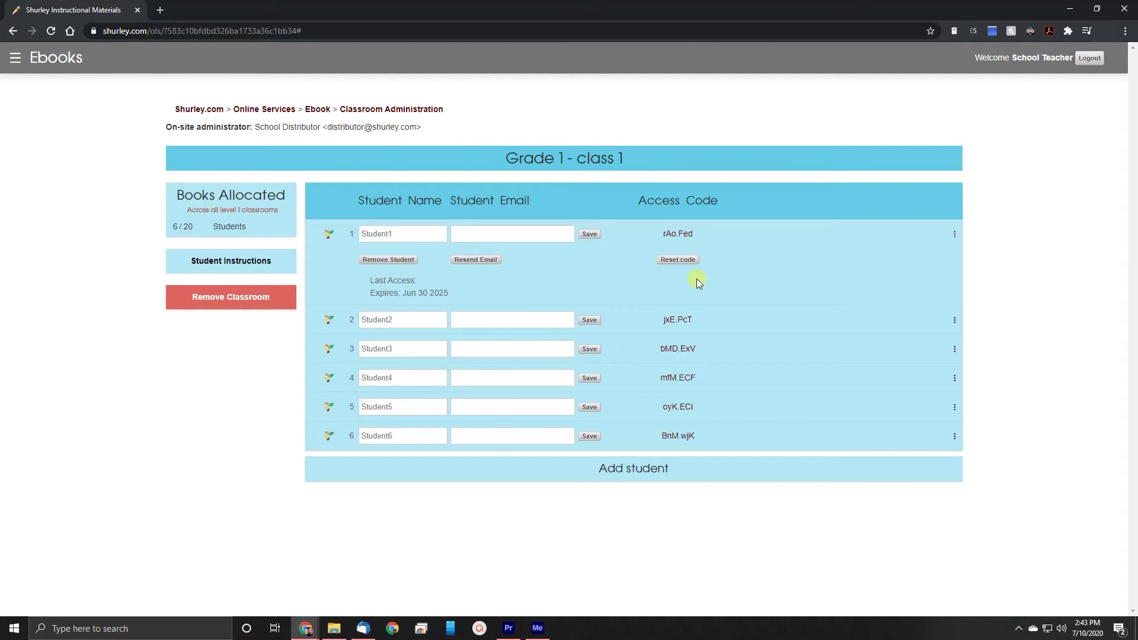
pyautogui.moveTo(769, 239)
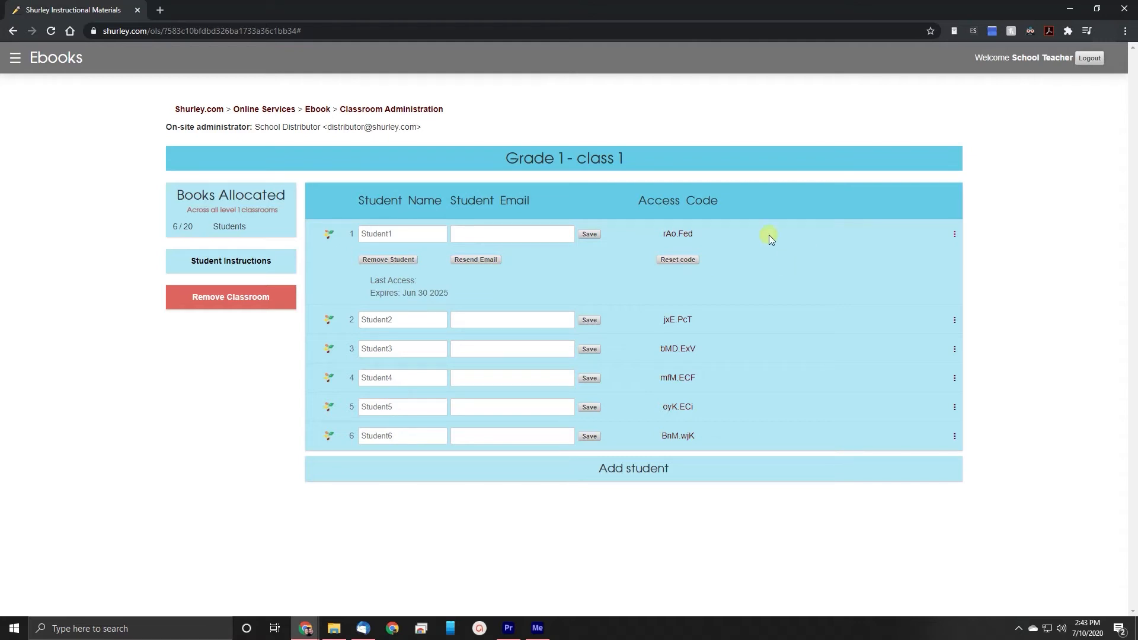
pyautogui.moveTo(712, 254)
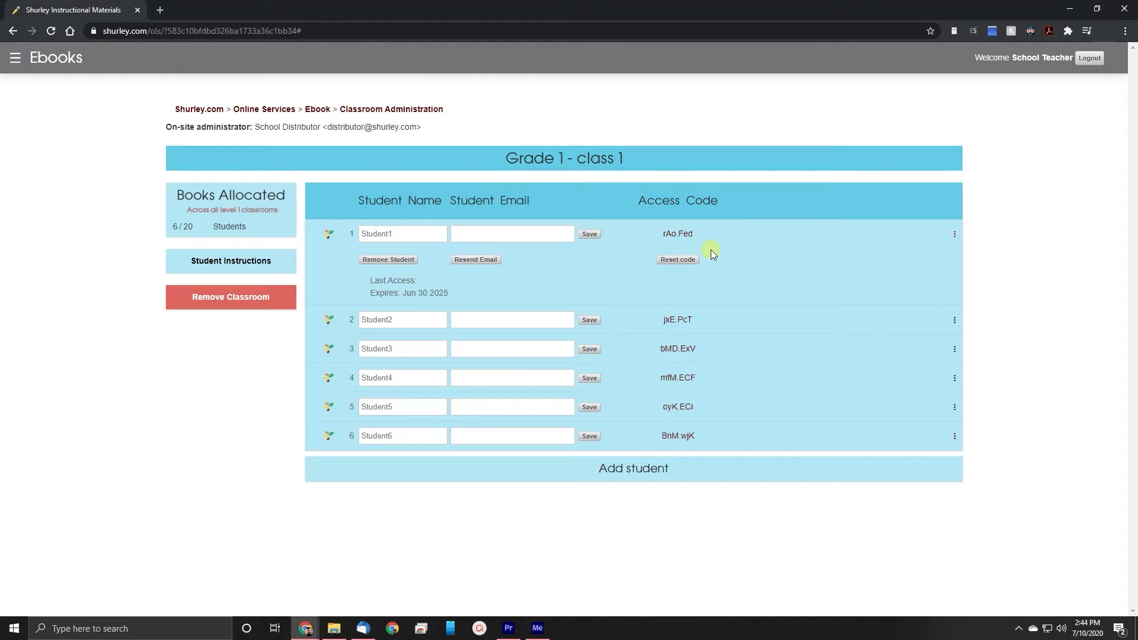
pyautogui.click(955, 234)
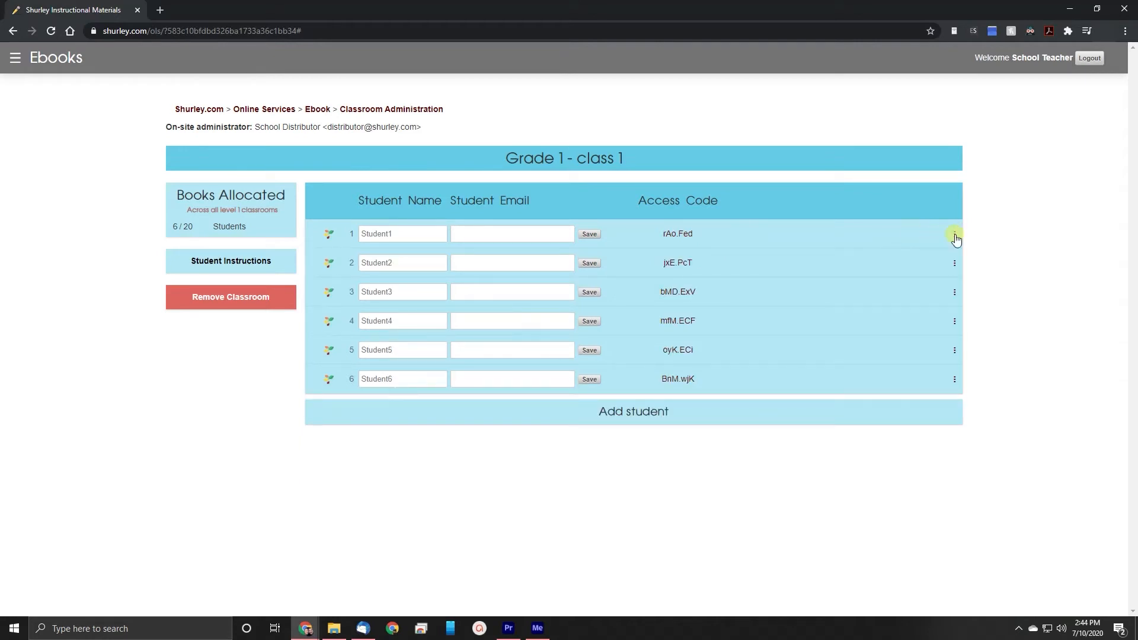
pyautogui.click(954, 234)
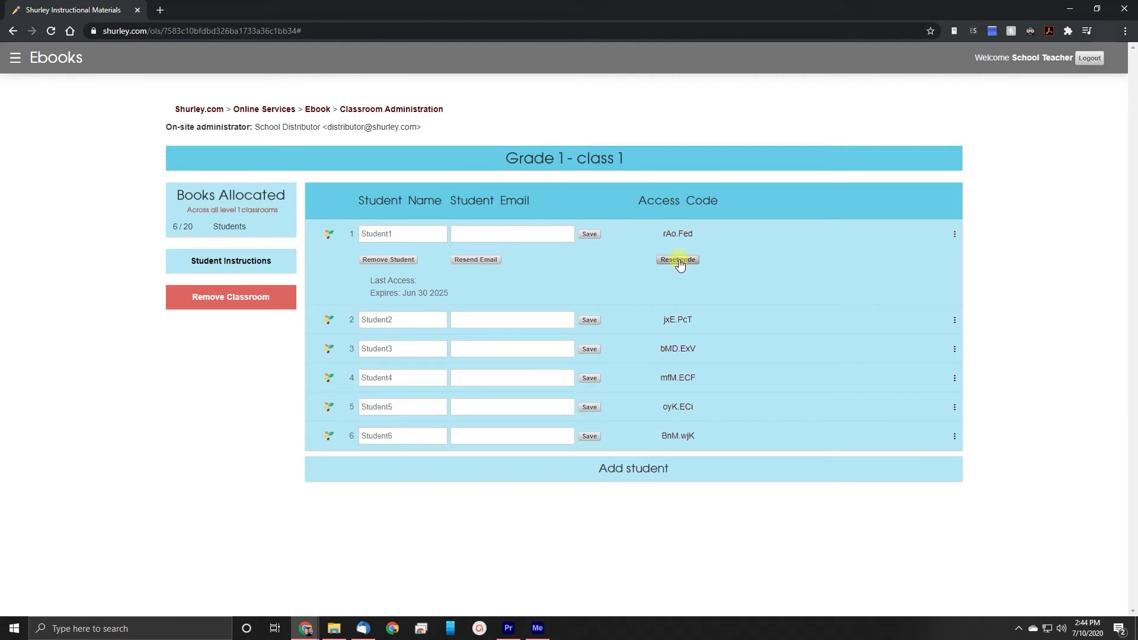
pyautogui.click(677, 260)
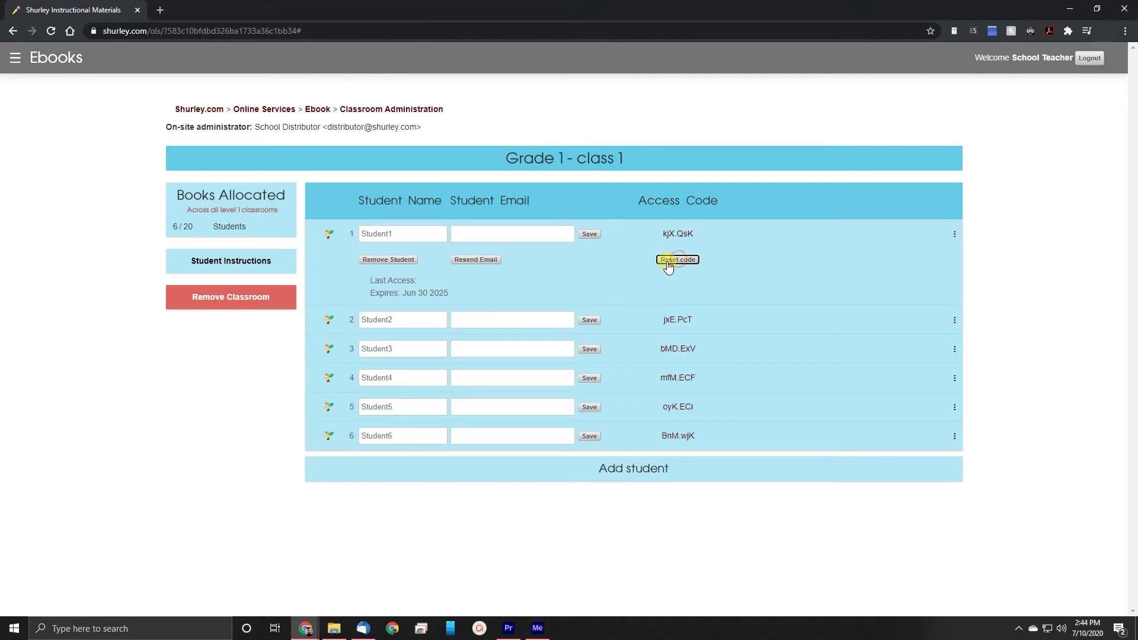
pyautogui.click(677, 260)
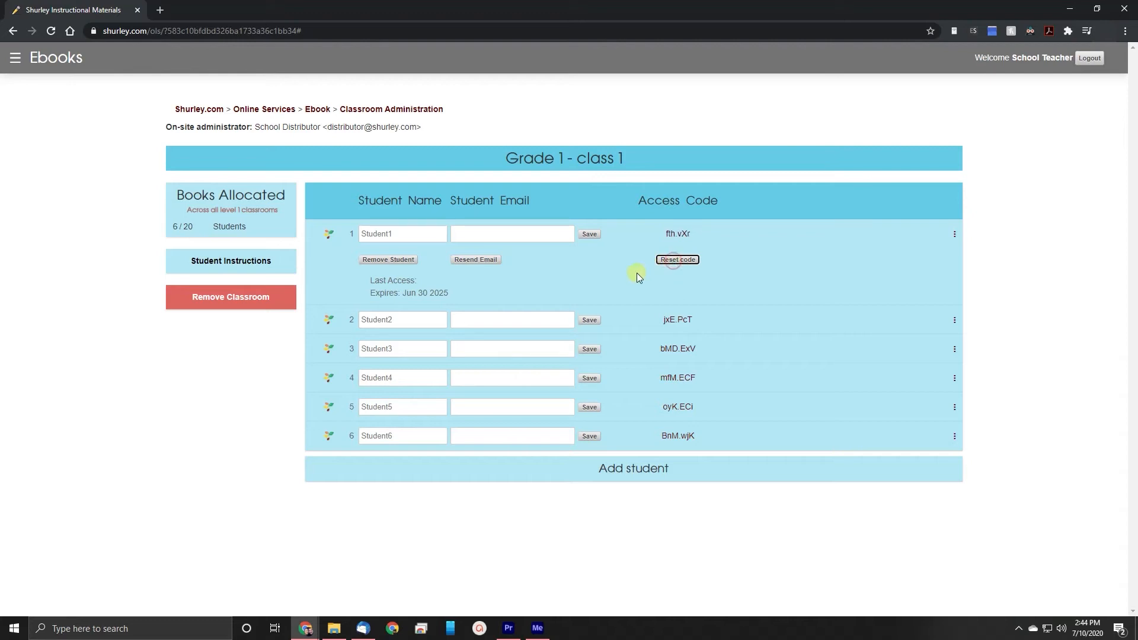
pyautogui.click(677, 260)
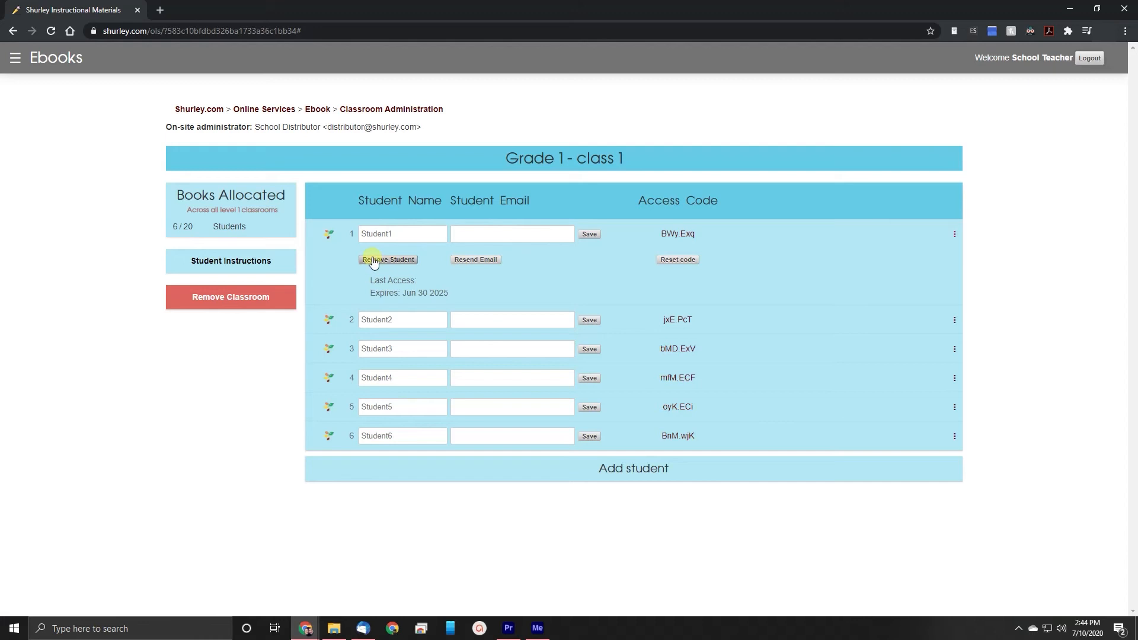
pyautogui.moveTo(246, 263)
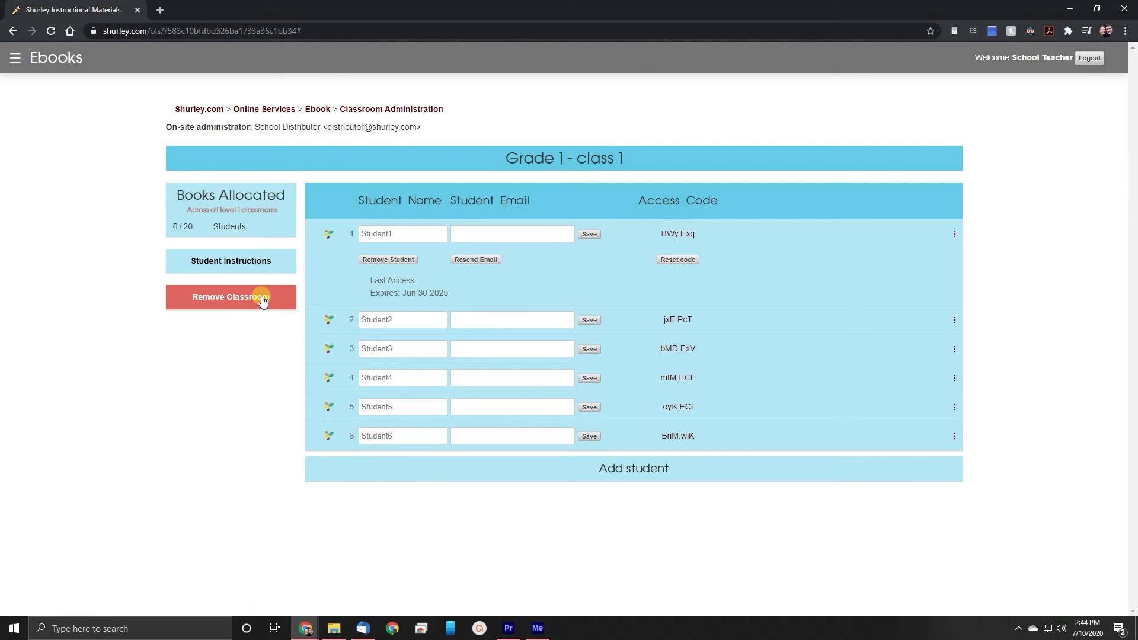
# Remove the Grade 1 - class 1 classroom and confirm, returning to the blank form
pyautogui.click(230, 297)
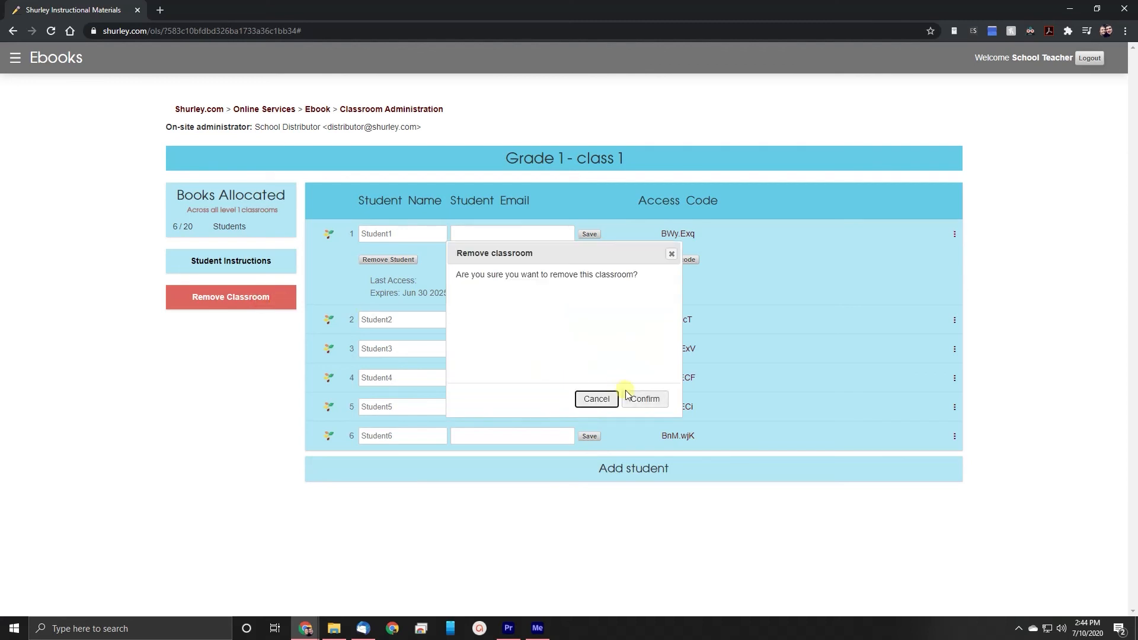
pyautogui.click(643, 399)
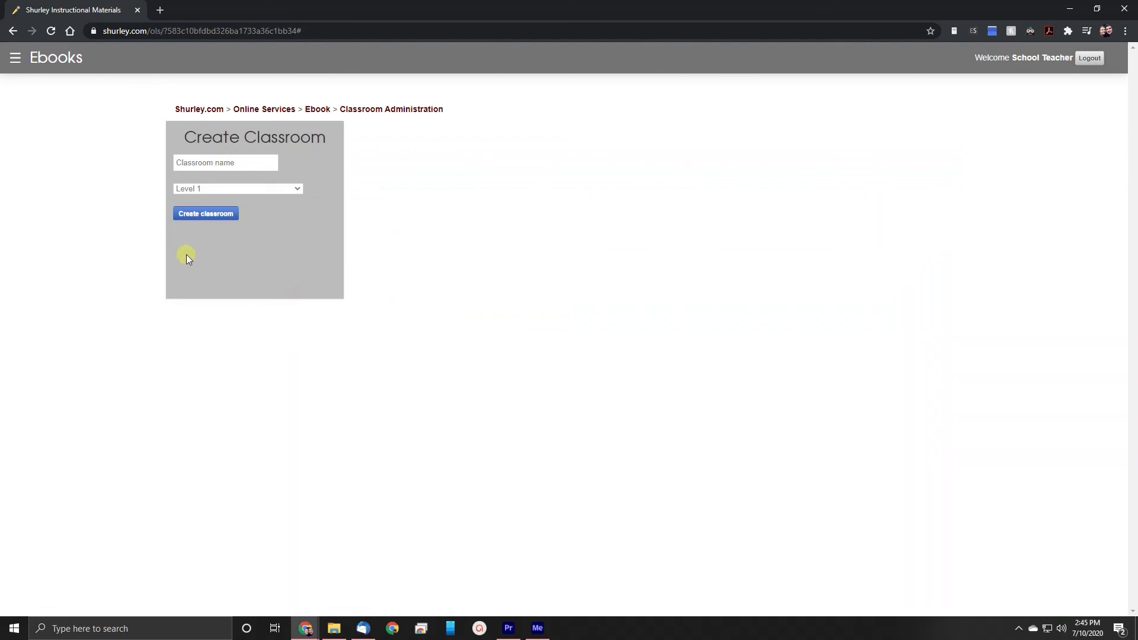
pyautogui.moveTo(661, 373)
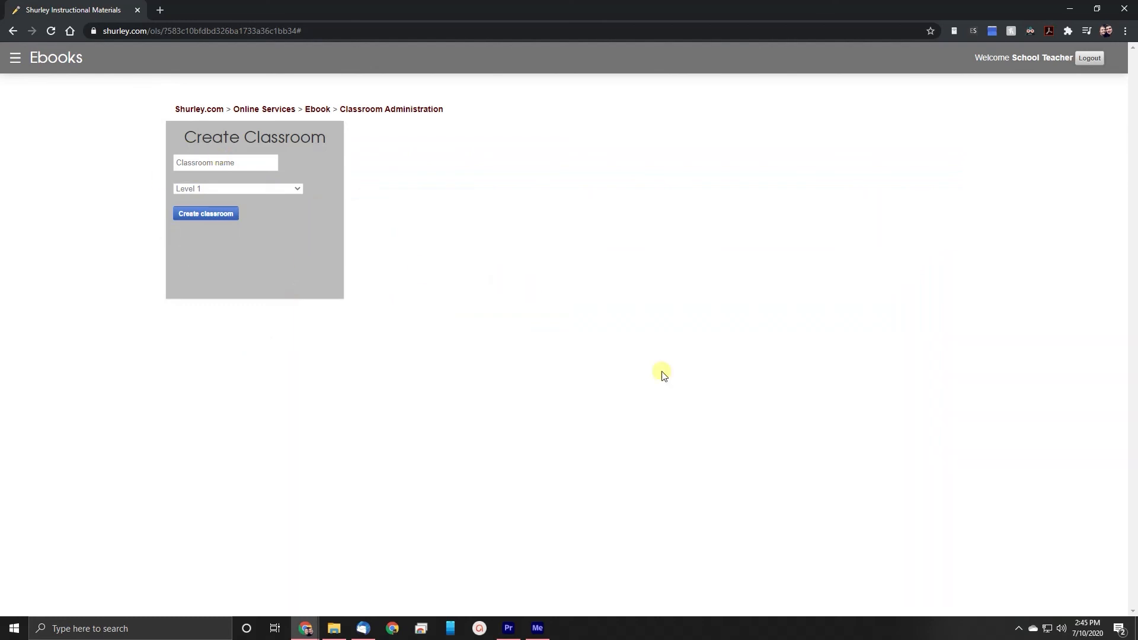